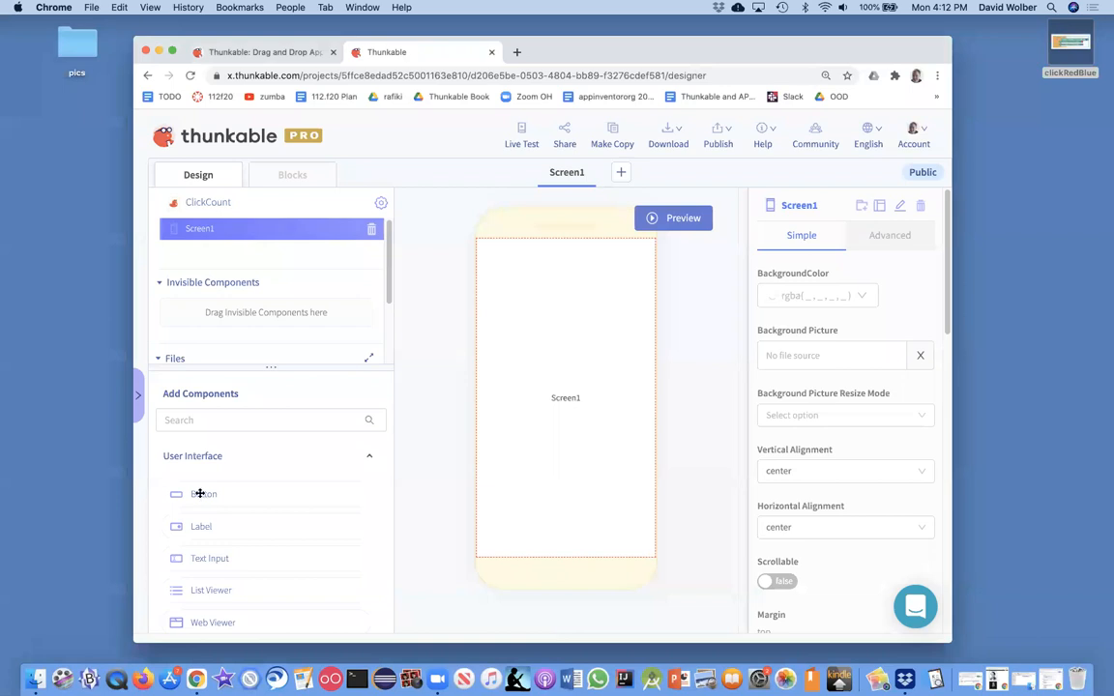
# - Add a button to Screen1 with text 0 and an initial font size of 32
pyautogui.moveTo(205, 495); pyautogui.dragTo(565, 396)
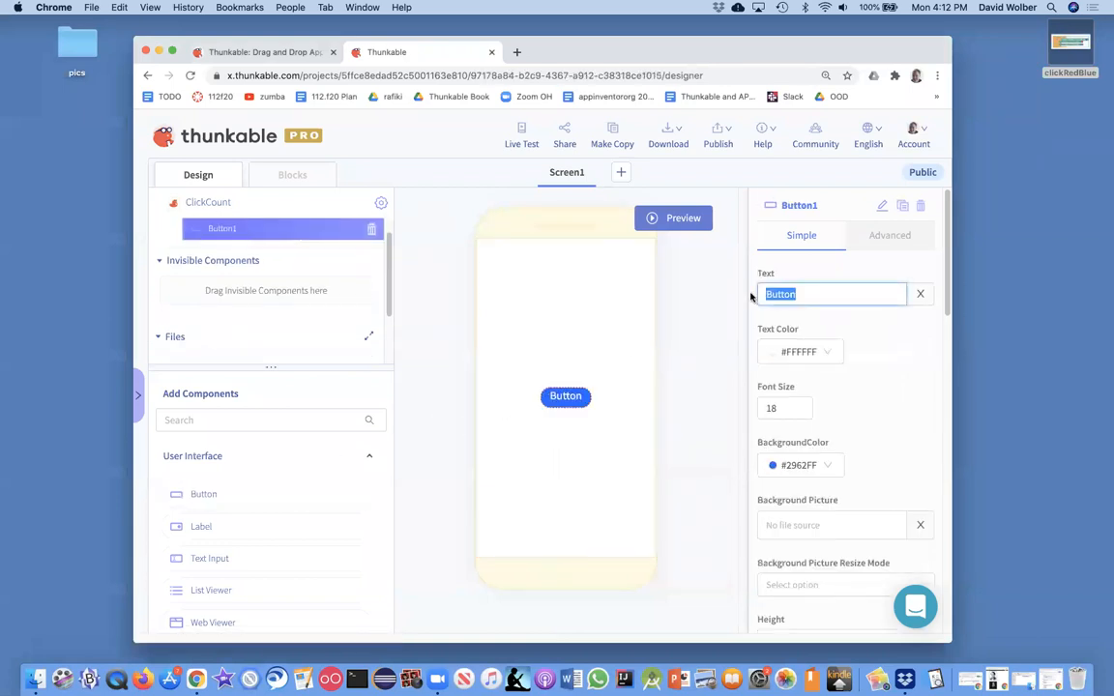
pyautogui.write('0')
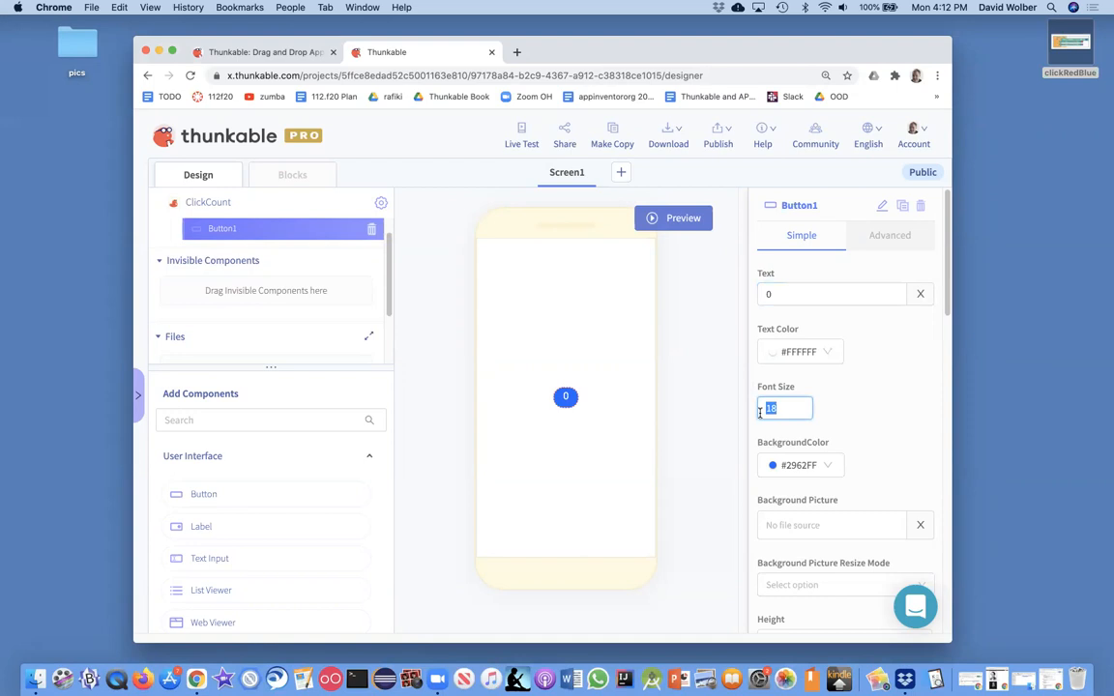
pyautogui.write('32')
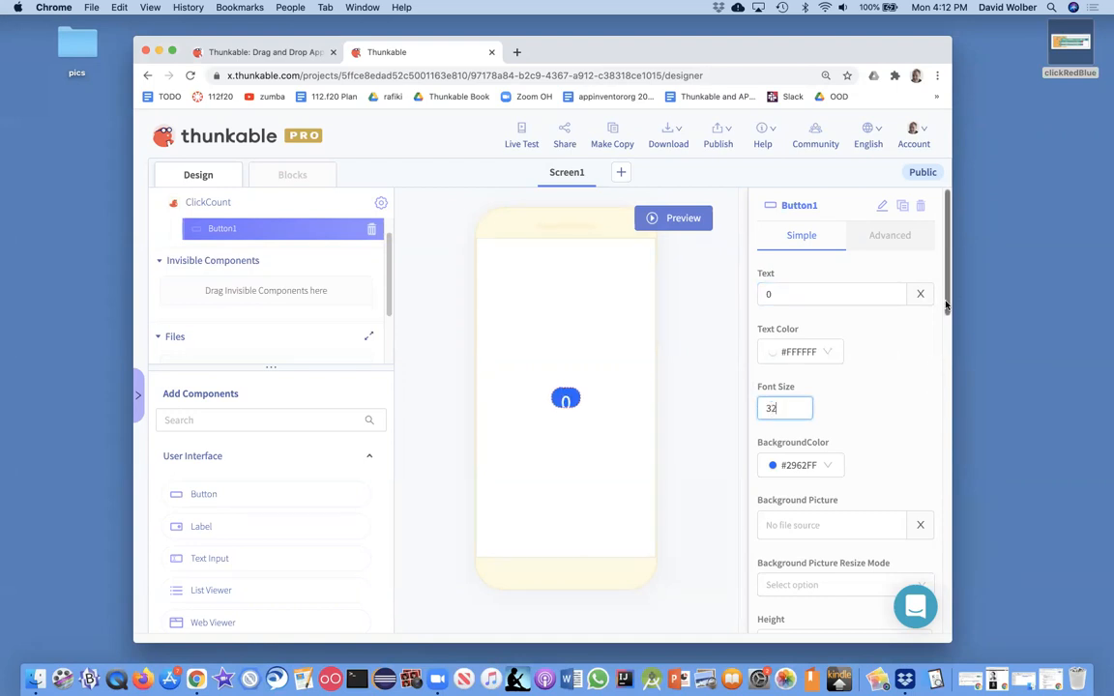
pyautogui.scroll(-3)
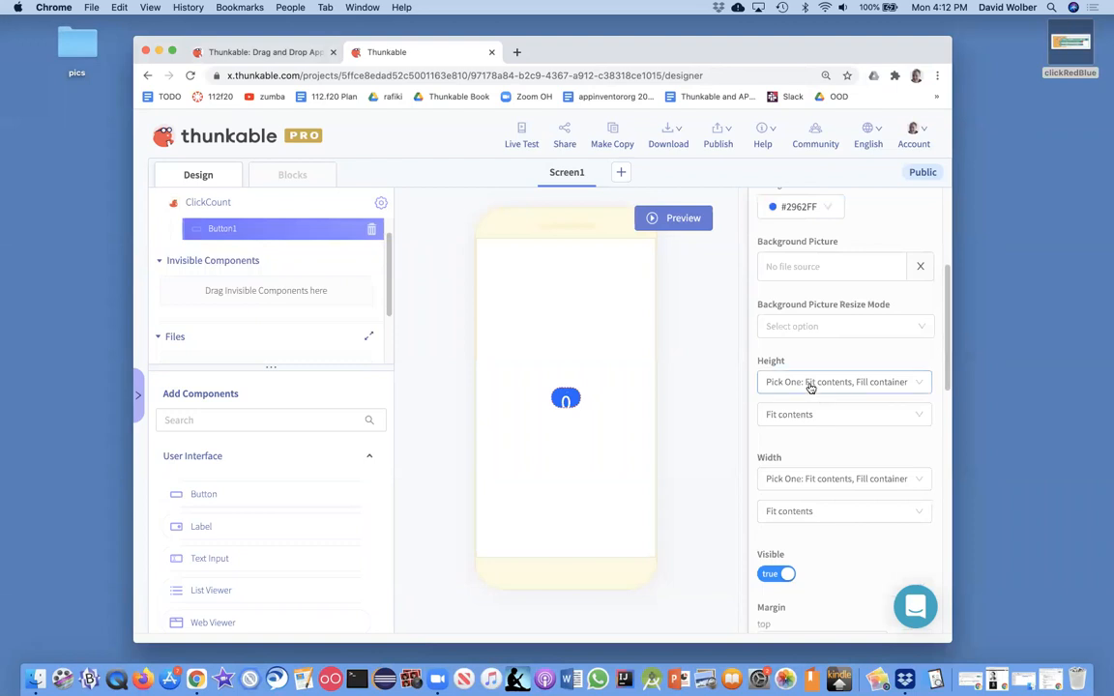
# - Size the button to relative height 20% and relative width 20%
pyautogui.click(841, 381)
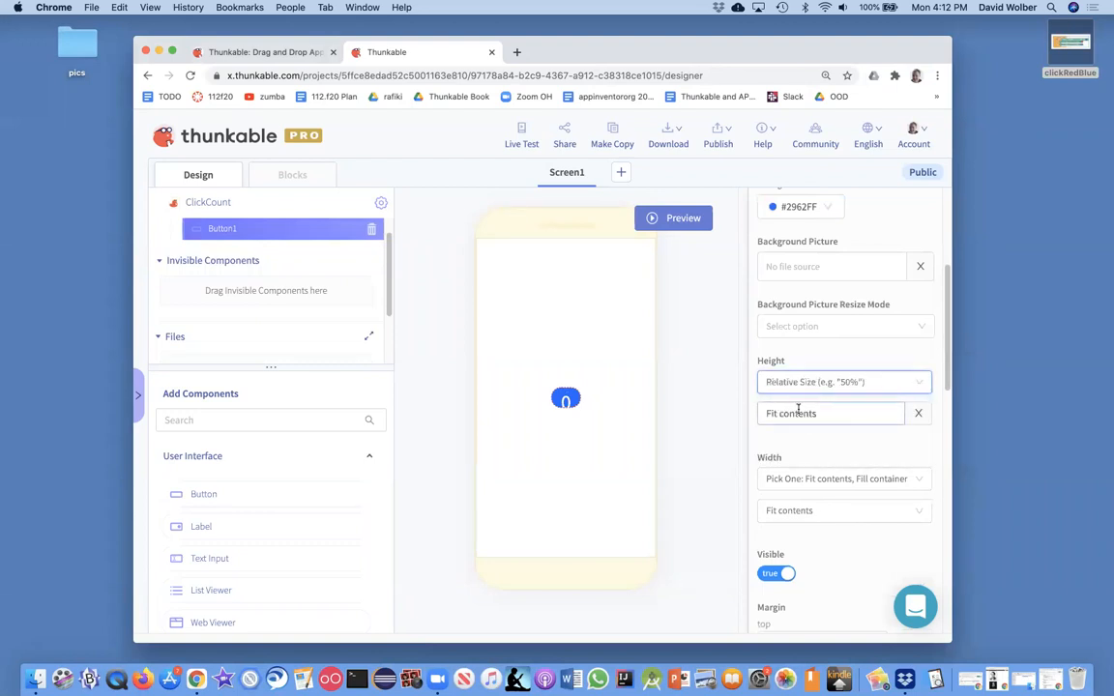
pyautogui.click(832, 414)
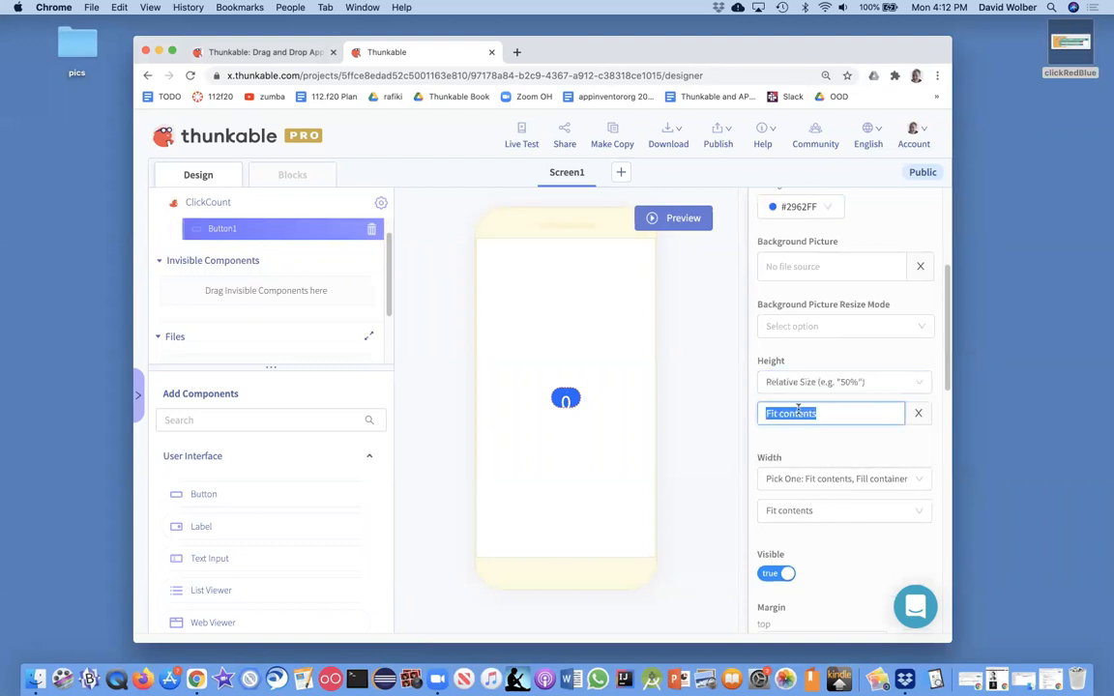
pyautogui.write('20%')
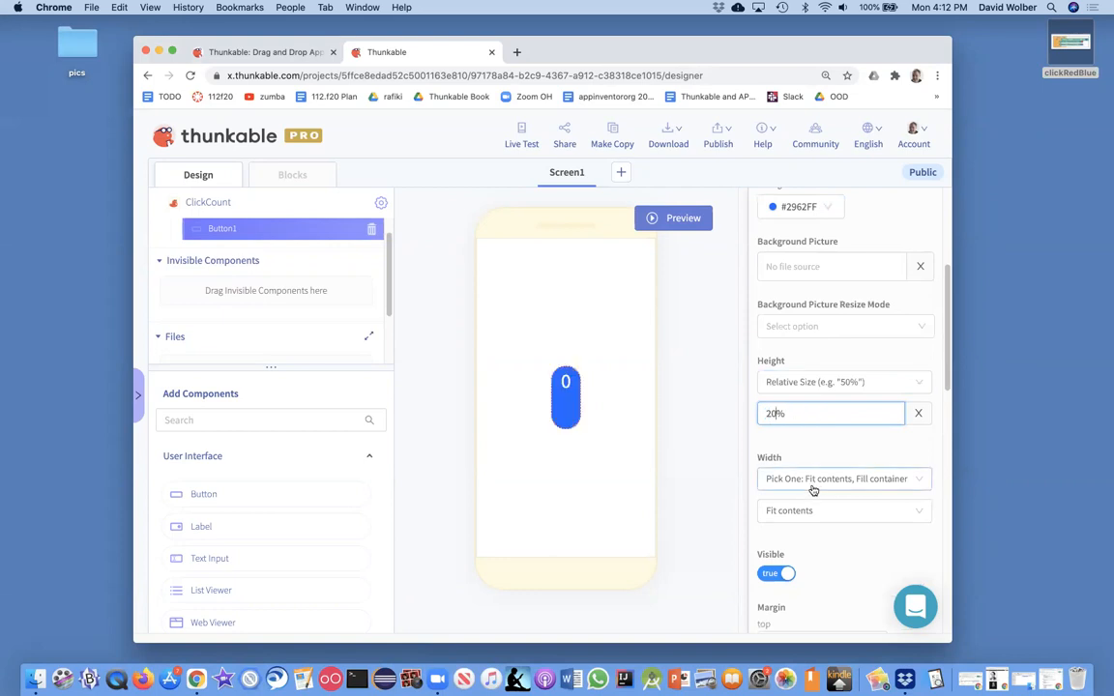
pyautogui.click(843, 477)
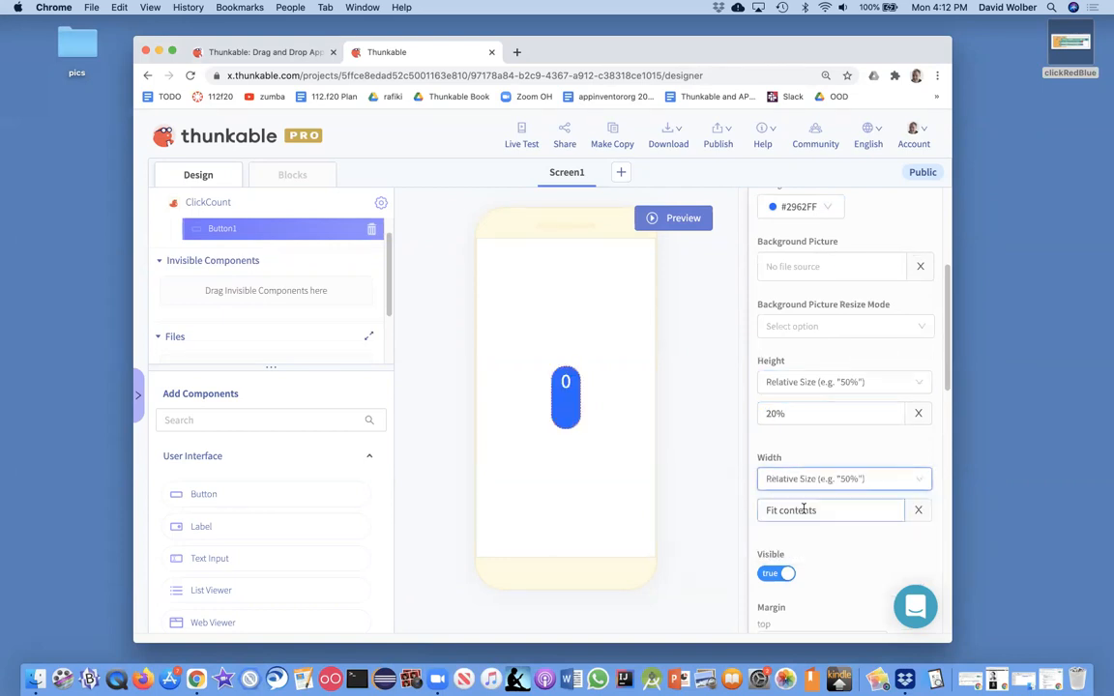
pyautogui.write('20%')
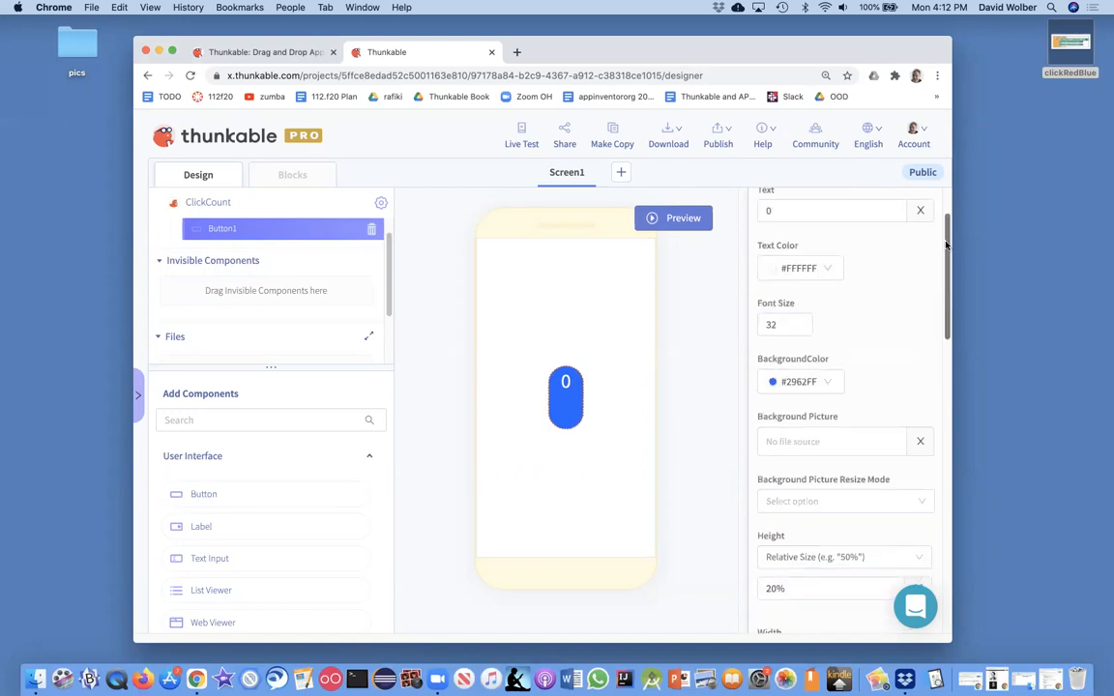
# - Raise the button's font size to 46
pyautogui.click(786, 325)
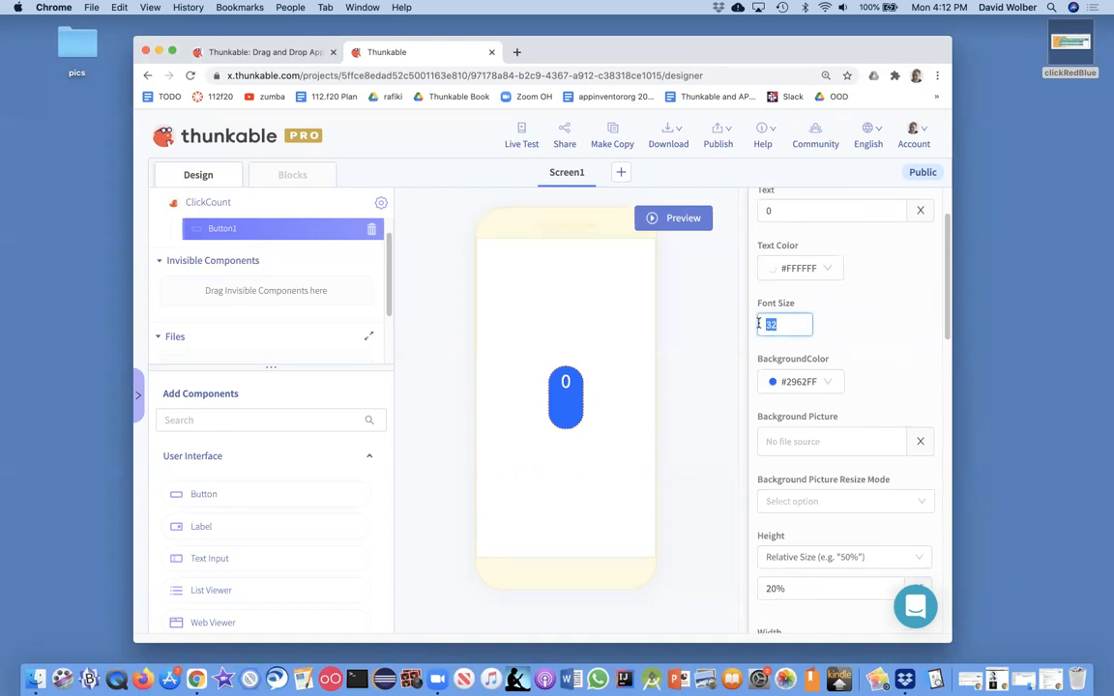
pyautogui.write('46')
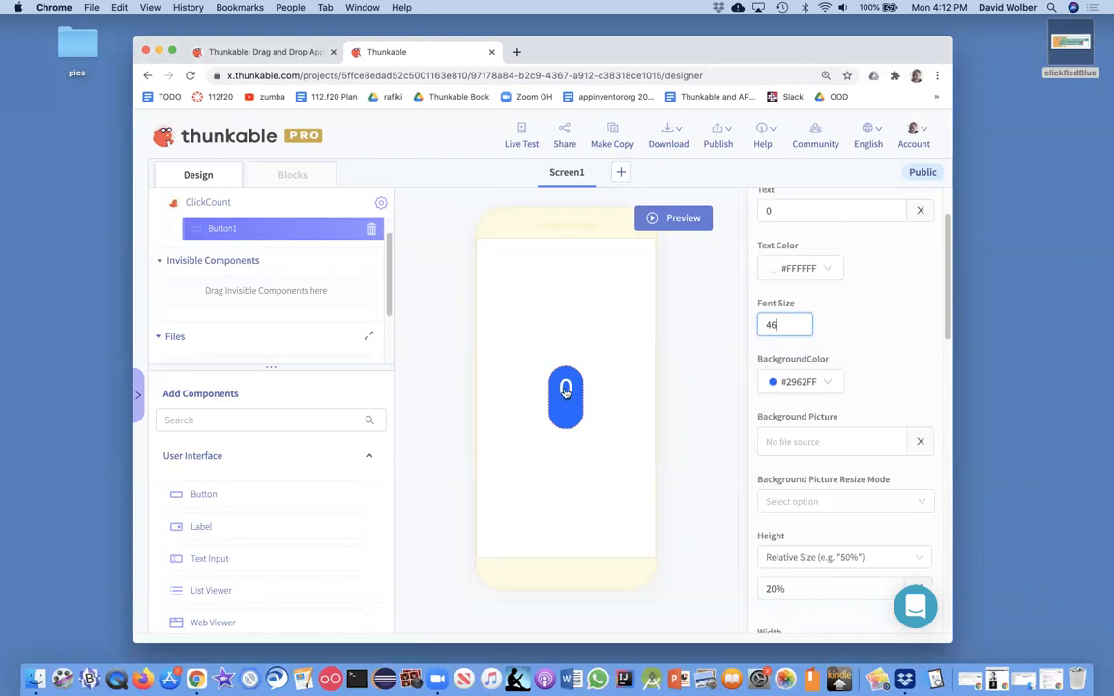
pyautogui.moveTo(565, 395)
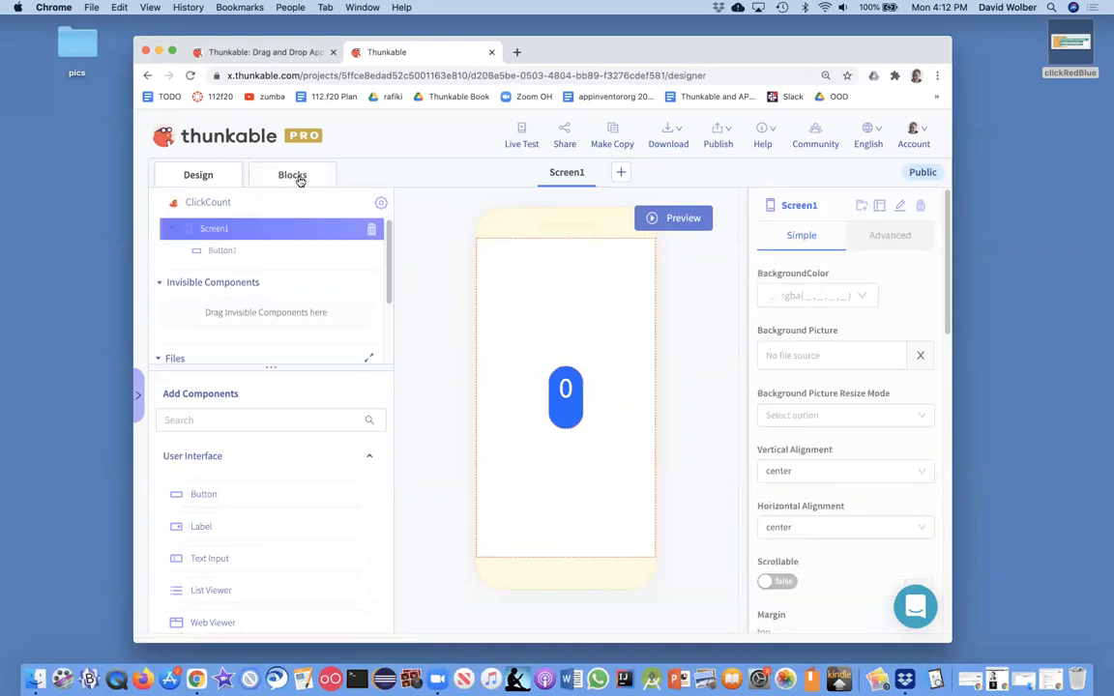
# - Place a 'when Button1 Click' event block on the blocks workspace
pyautogui.click(293, 174)
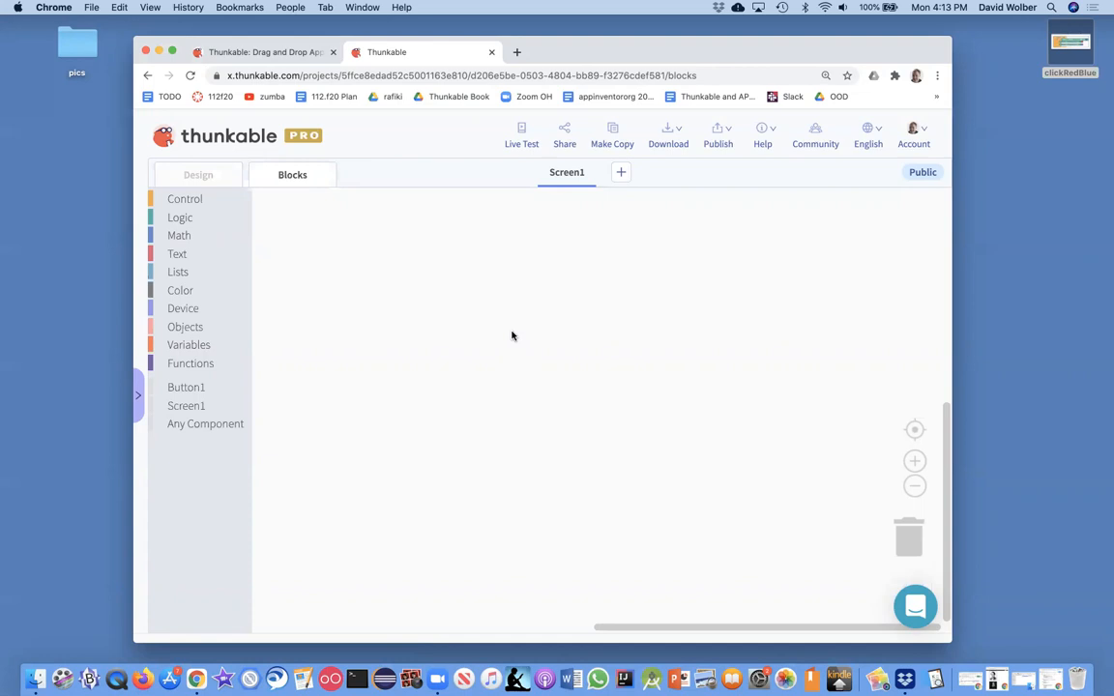
pyautogui.moveTo(189, 400)
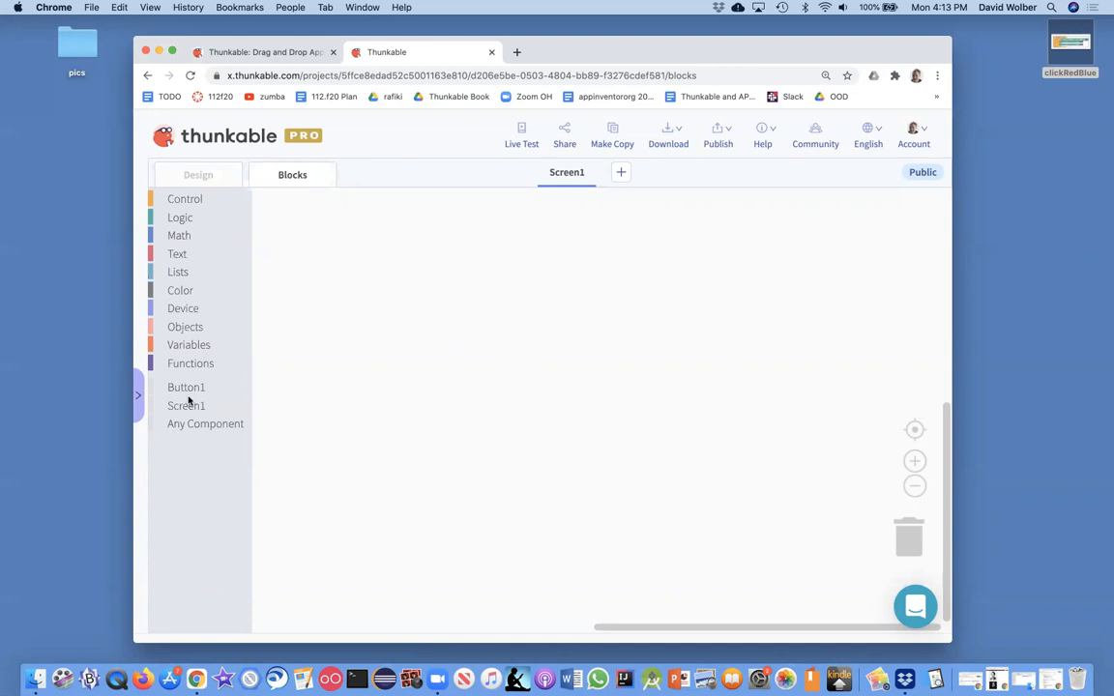
pyautogui.click(185, 387)
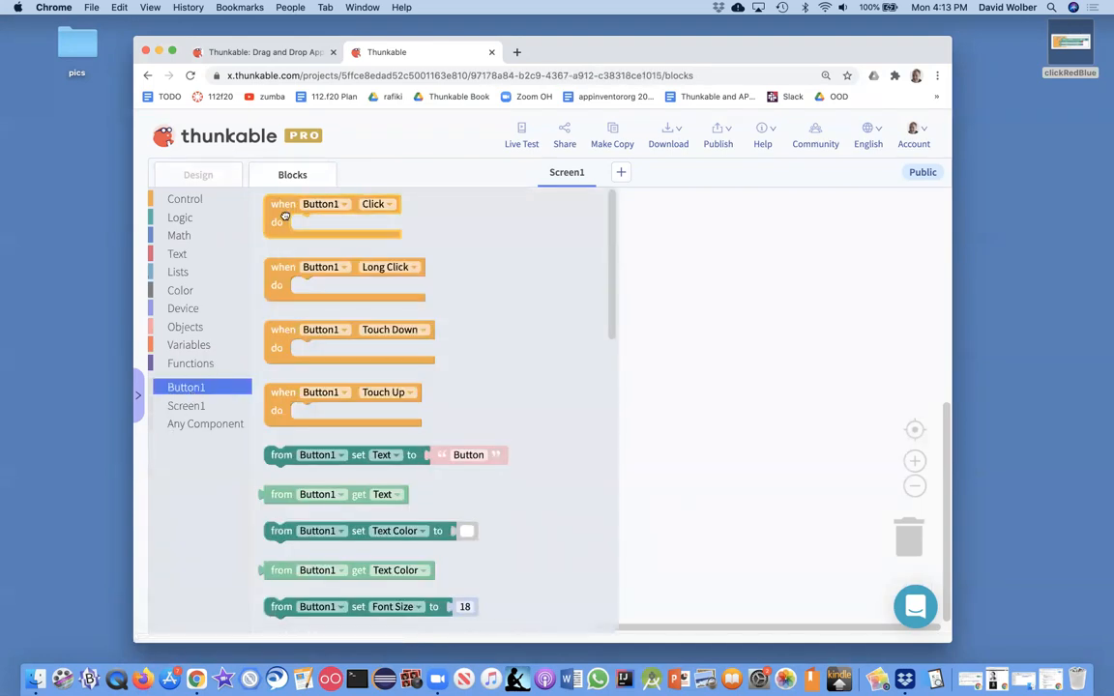
pyautogui.click(197, 174)
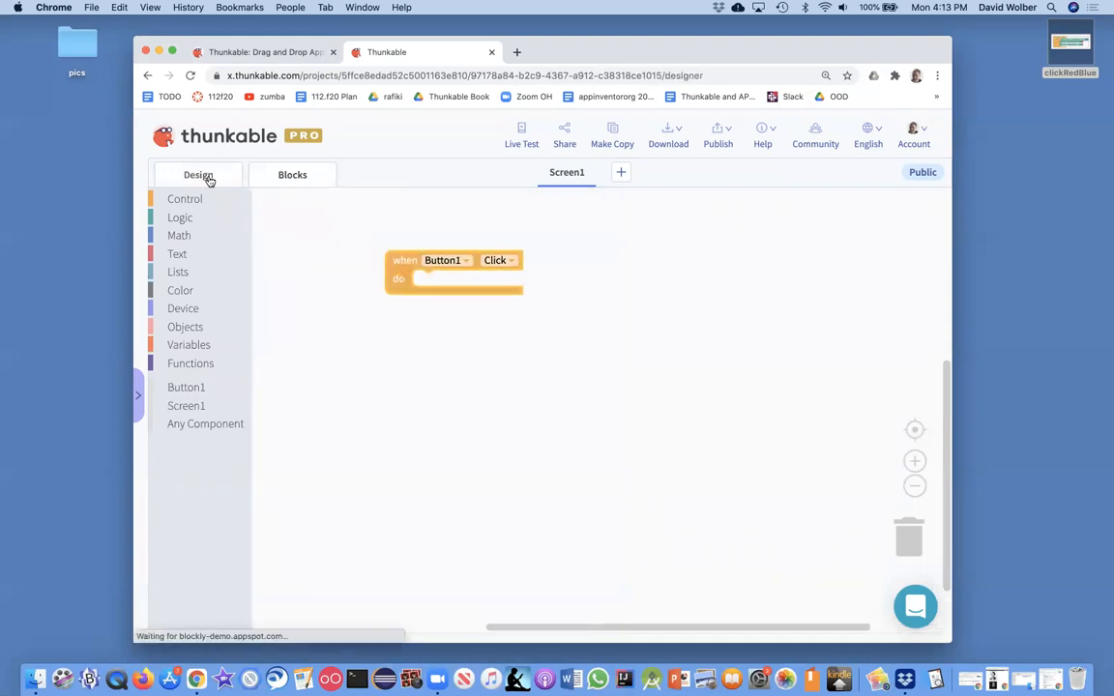
# - Fill the 'set Button1 Text to' socket with a Math number block of value 1
pyautogui.click(197, 175)
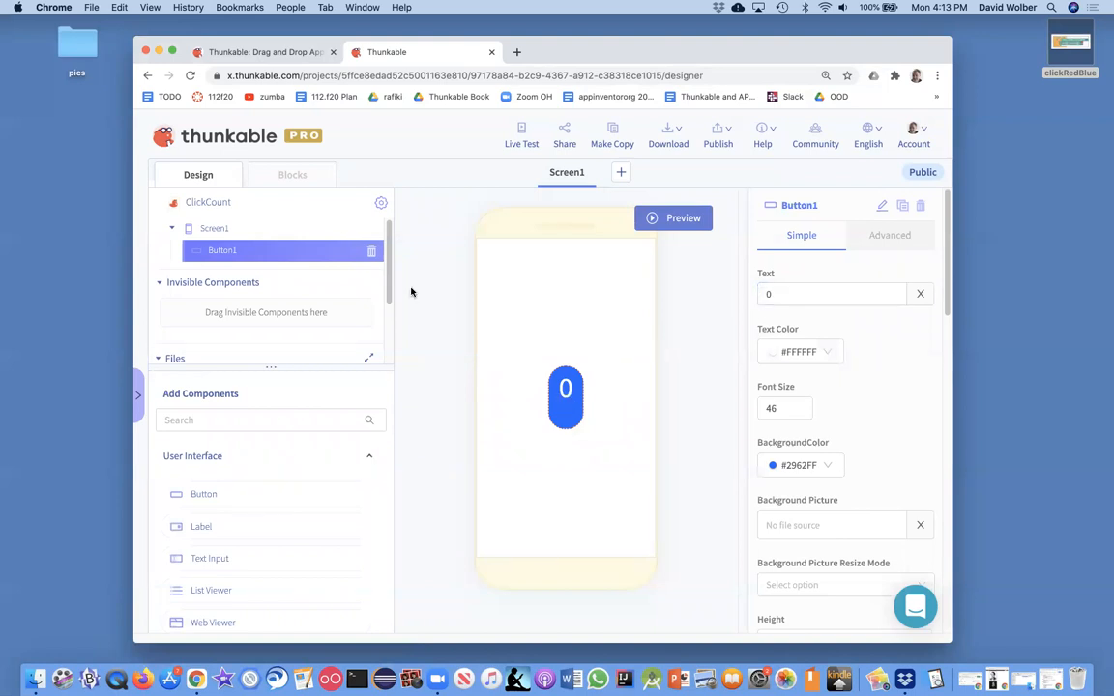
pyautogui.click(292, 174)
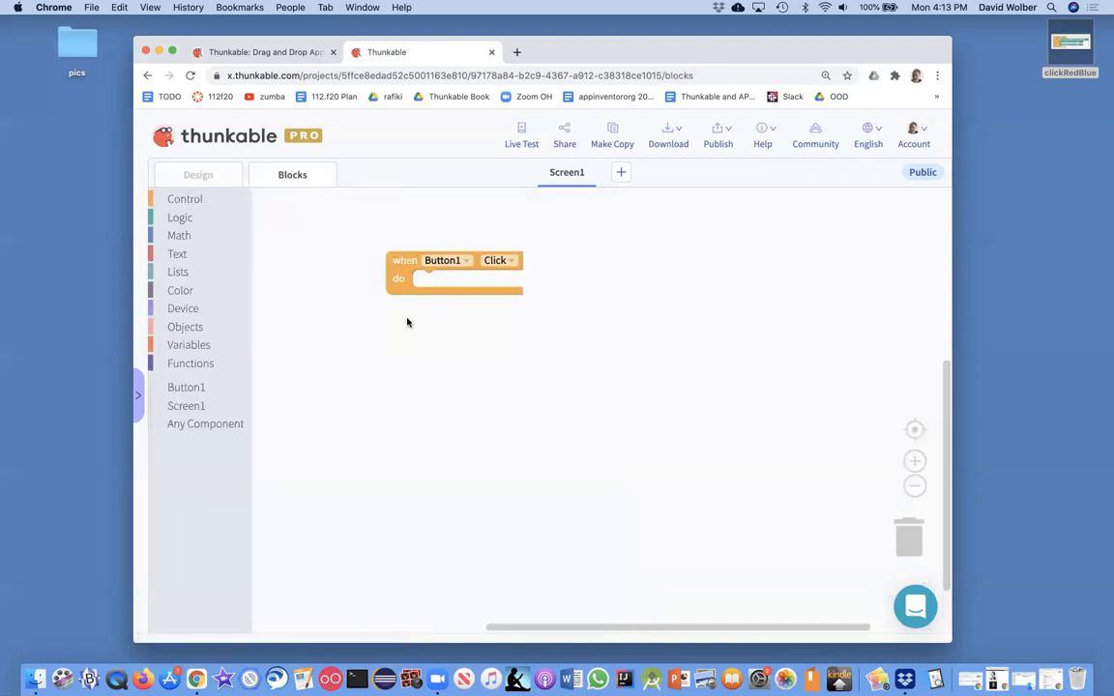
pyautogui.click(186, 387)
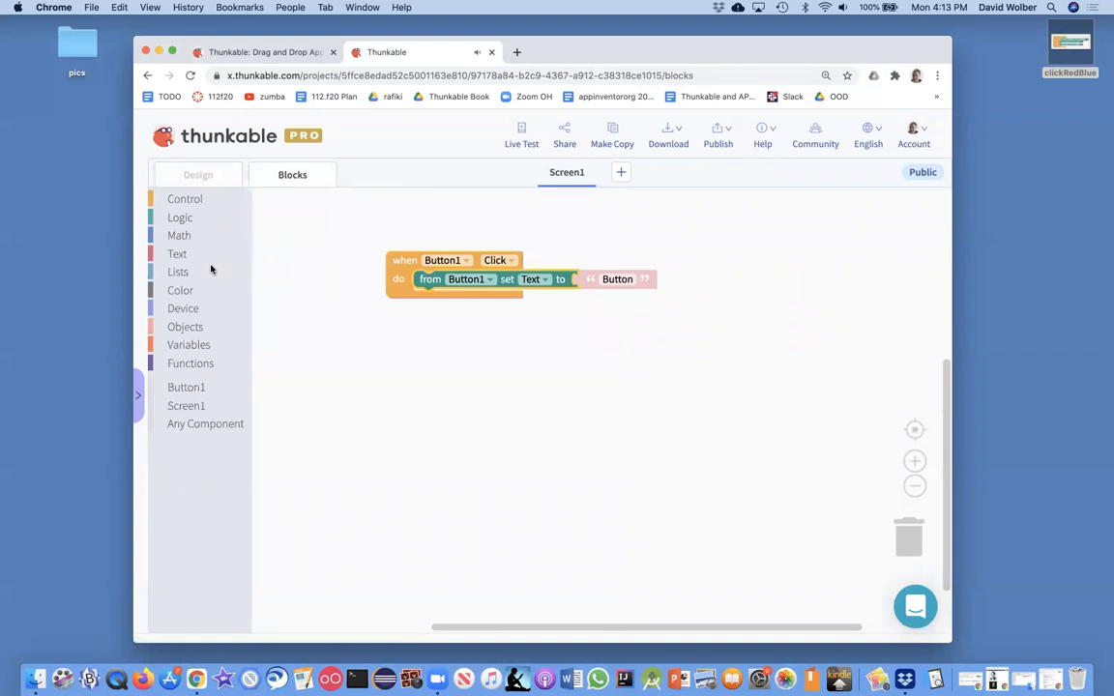
pyautogui.click(178, 236)
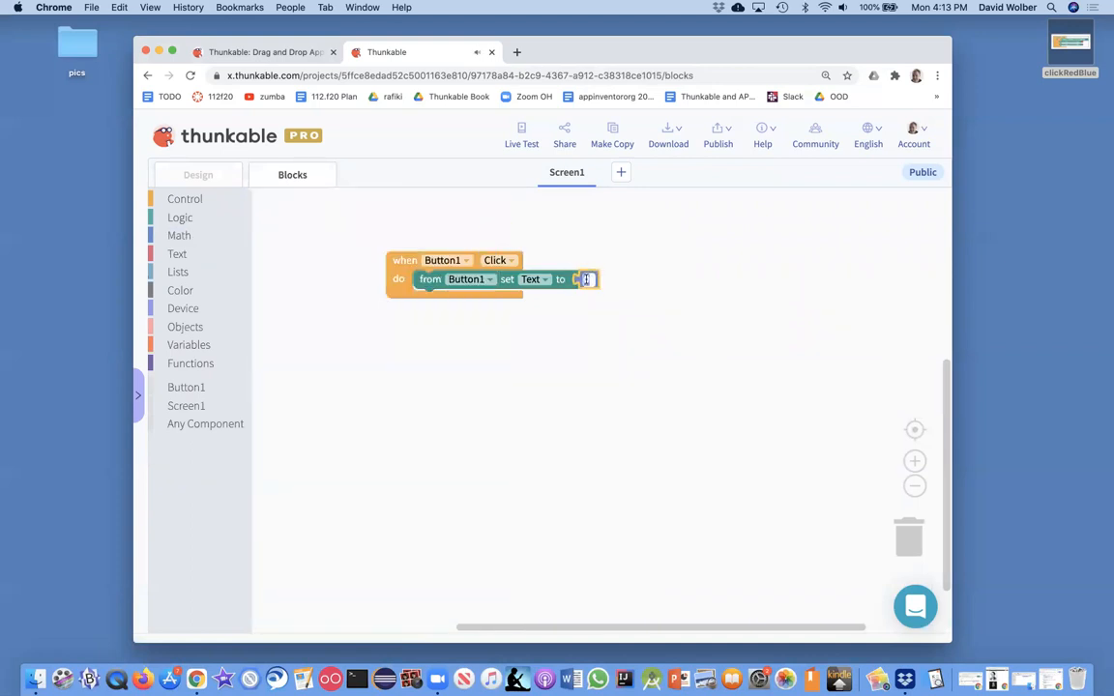
pyautogui.write('1')
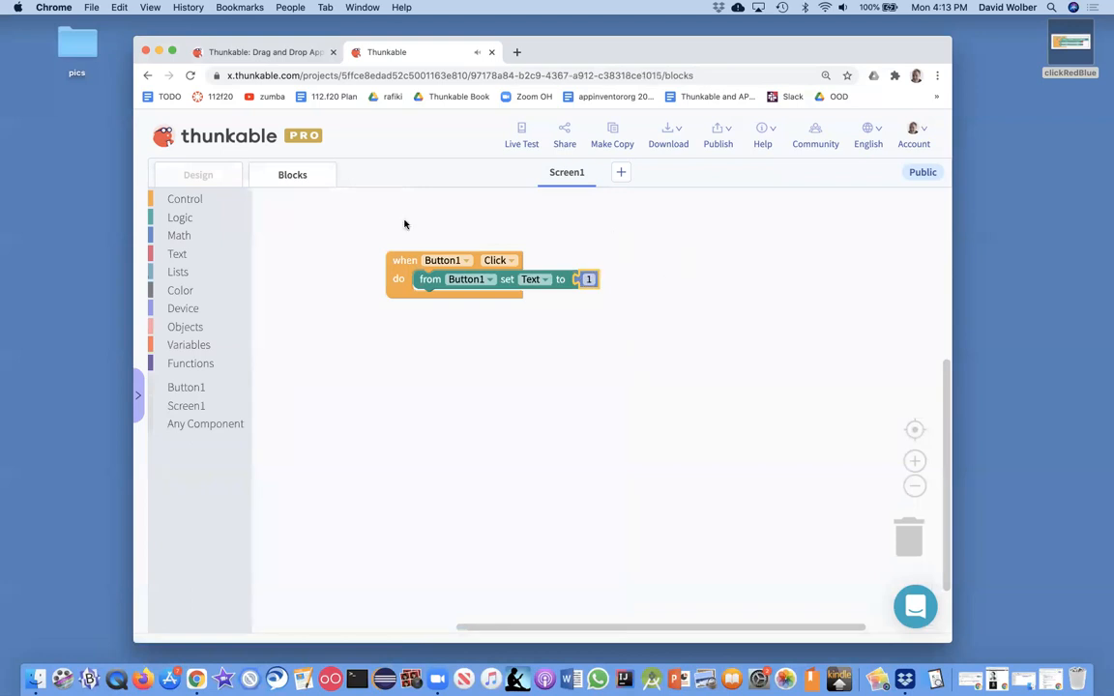
pyautogui.click(198, 174)
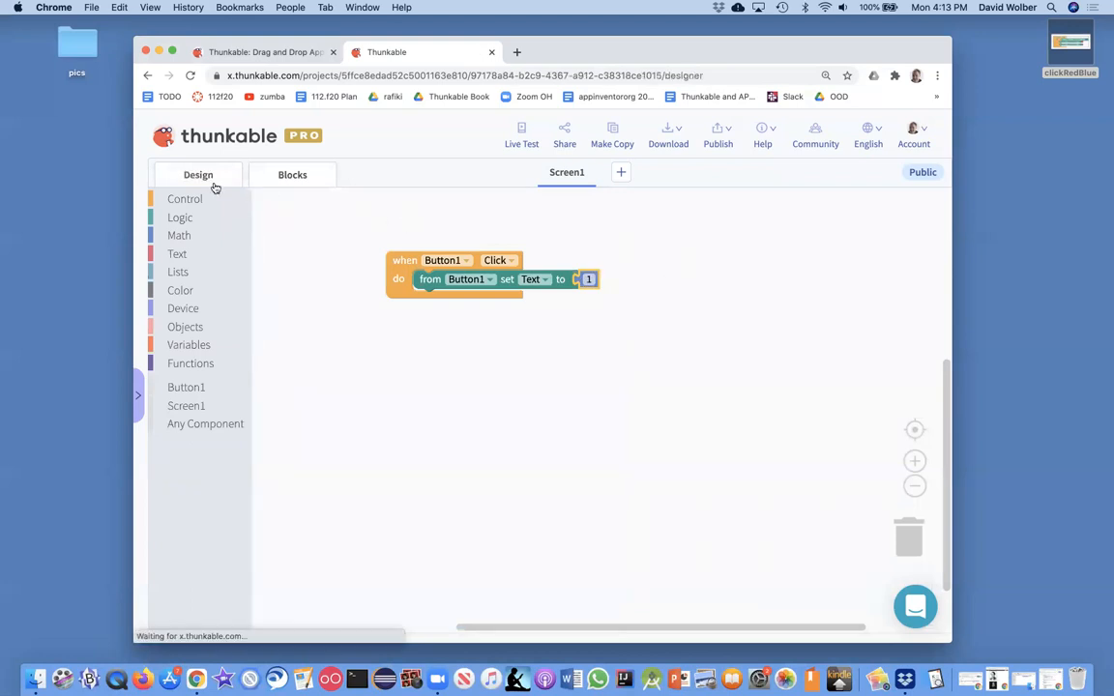
# - View the screen design, then return to the blocks editor
pyautogui.click(197, 174)
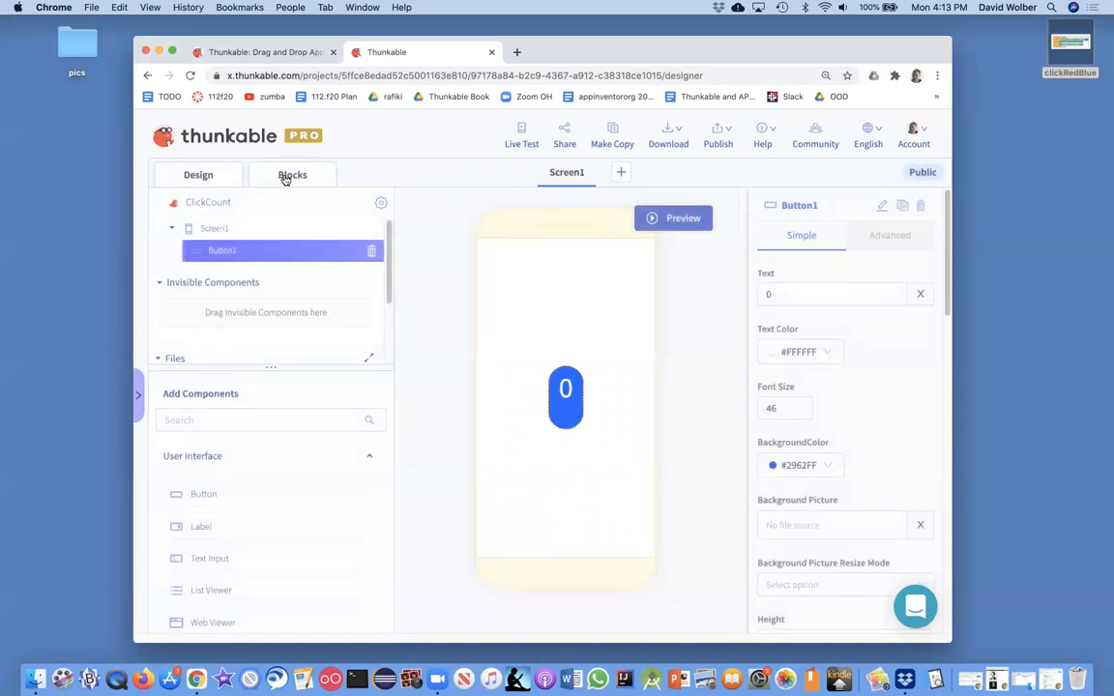
pyautogui.click(292, 174)
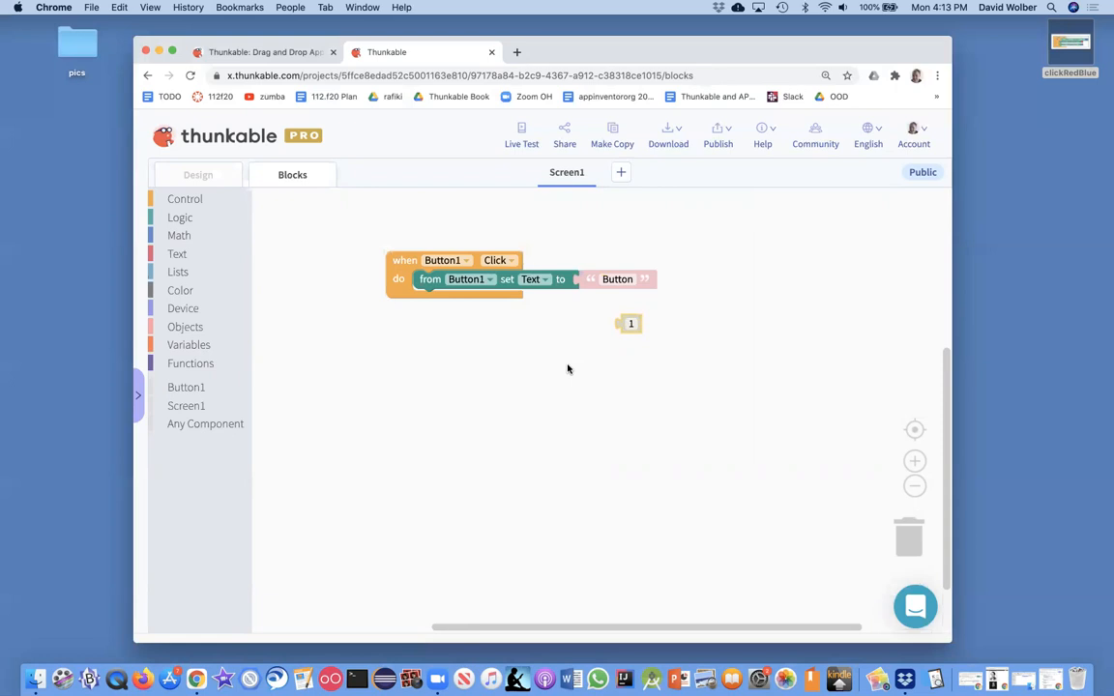
pyautogui.moveTo(281, 400)
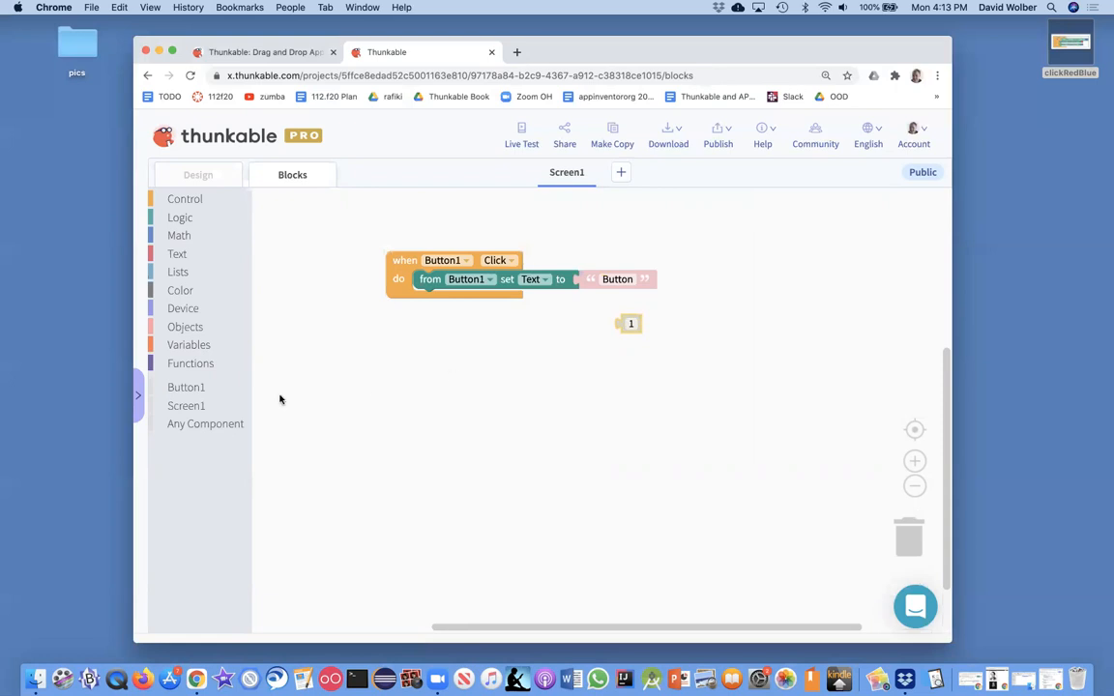
# - Make the click block set Button1's text to its current text plus 1
pyautogui.click(186, 387)
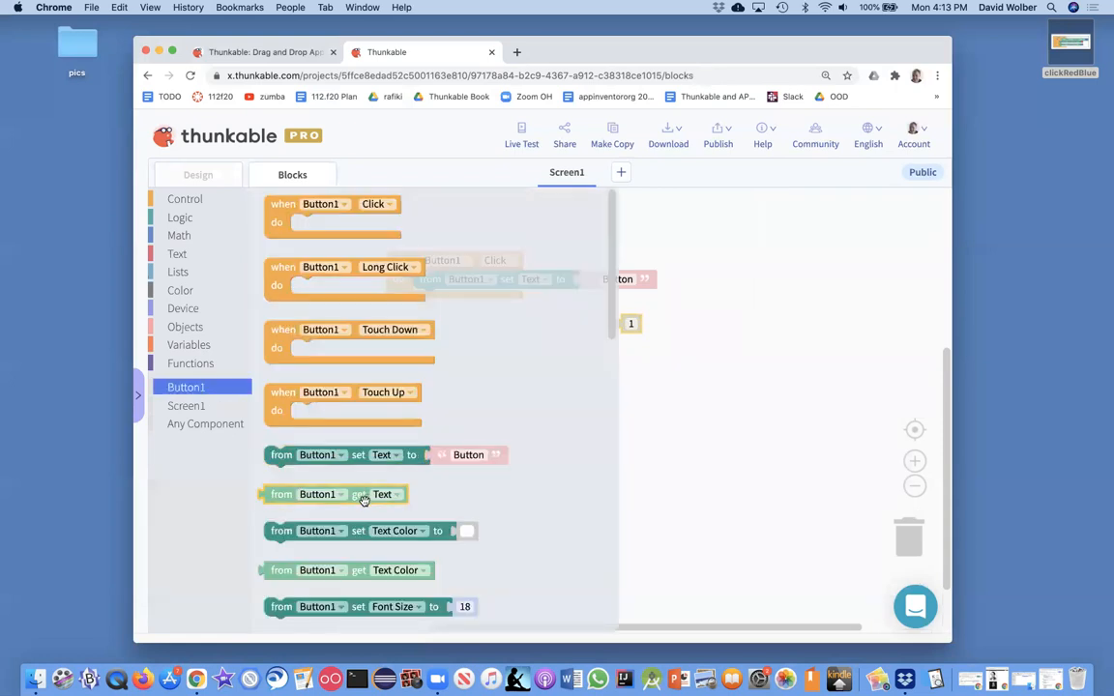
pyautogui.moveTo(363, 495)
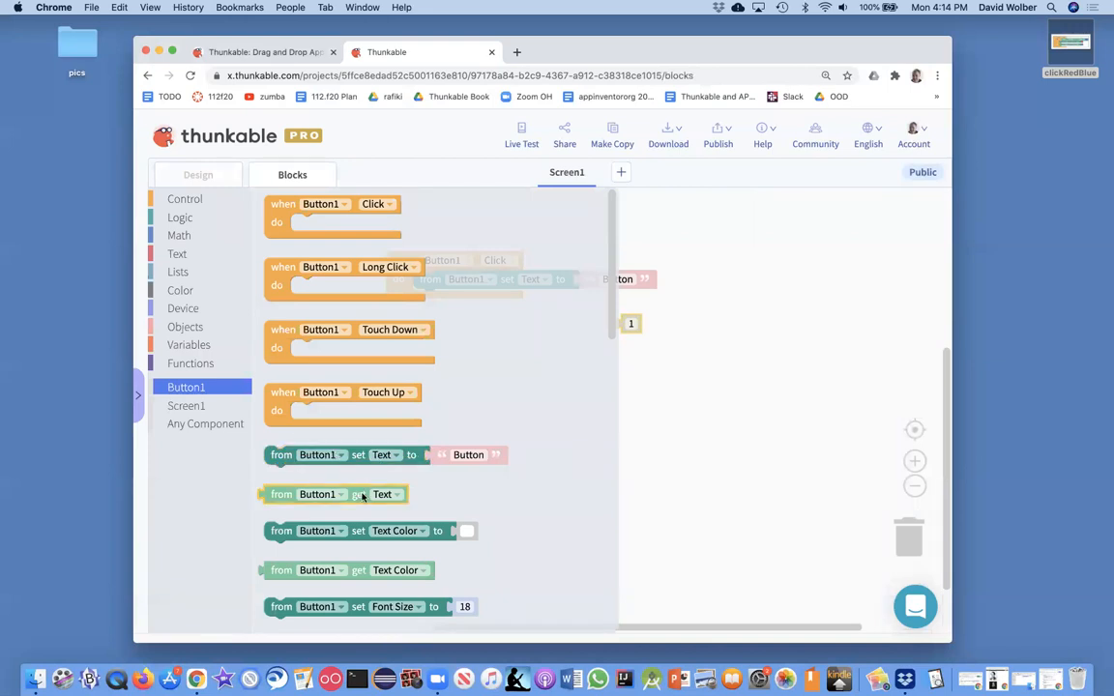
pyautogui.click(384, 495)
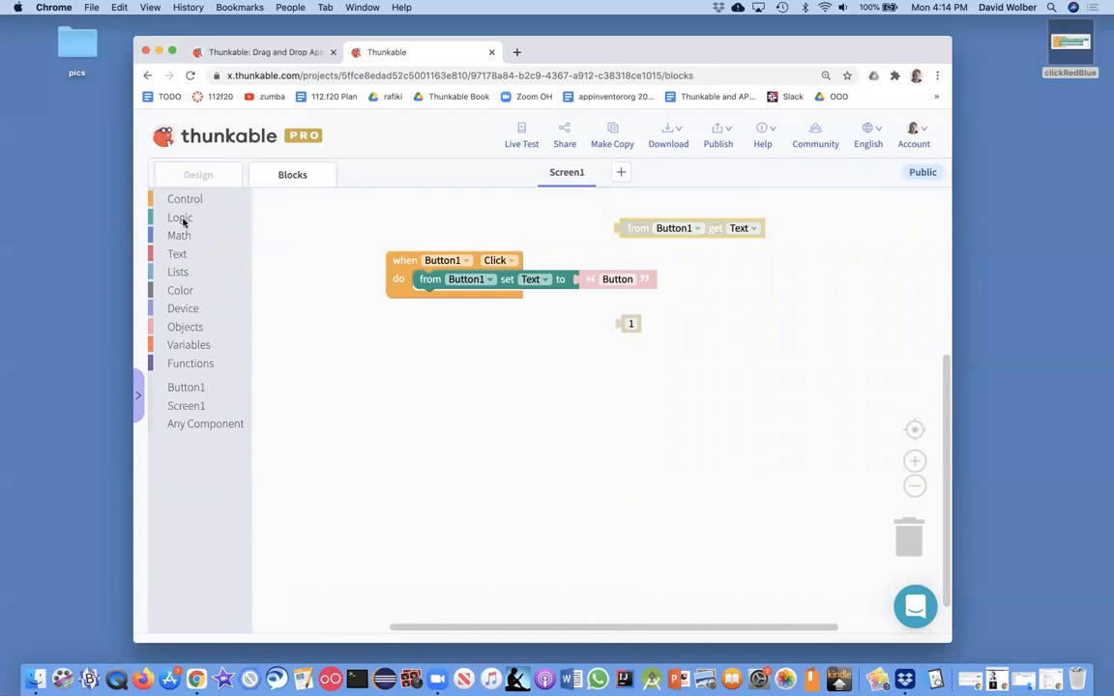
pyautogui.click(178, 236)
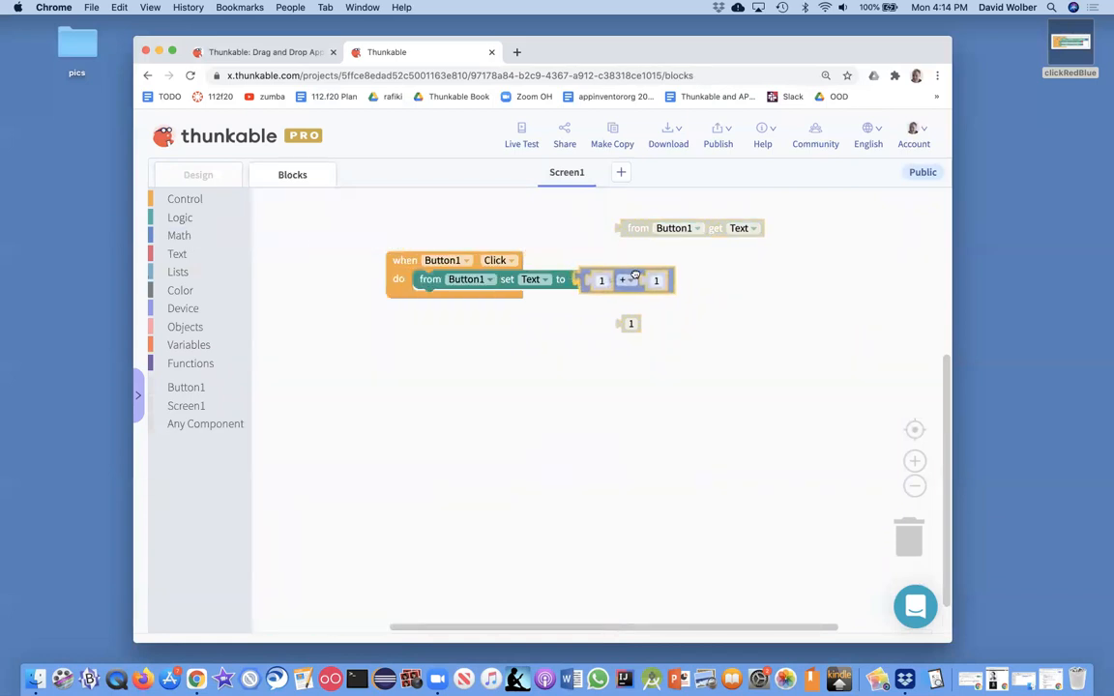
pyautogui.moveTo(689, 228); pyautogui.dragTo(629, 287)
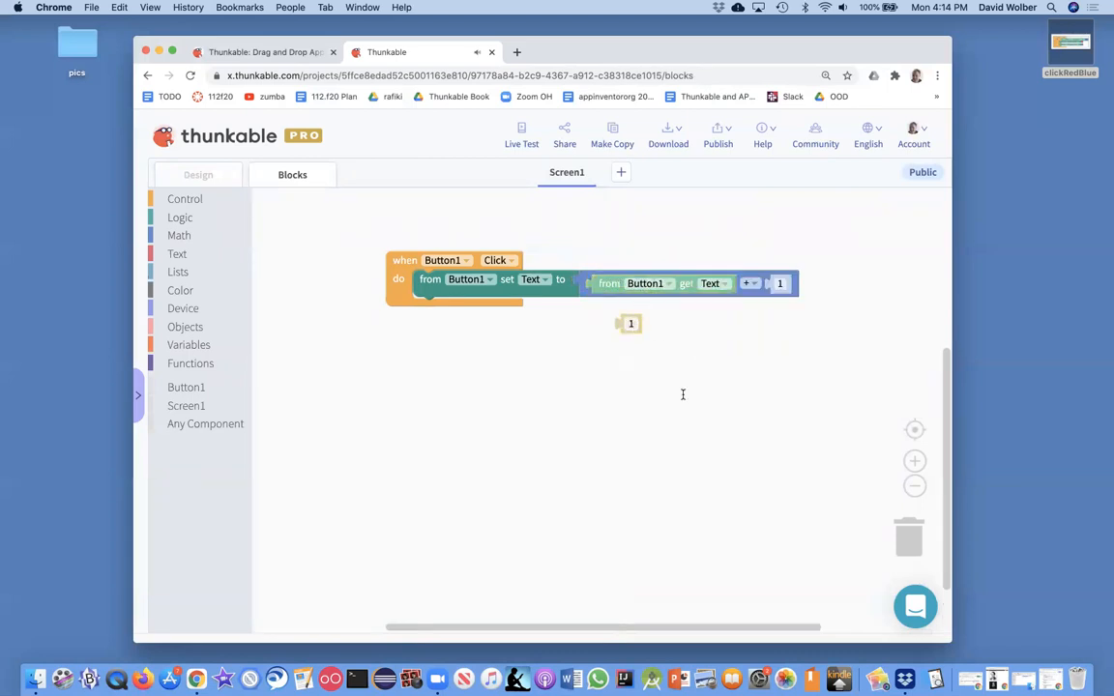
pyautogui.moveTo(630, 323); pyautogui.dragTo(685, 394)
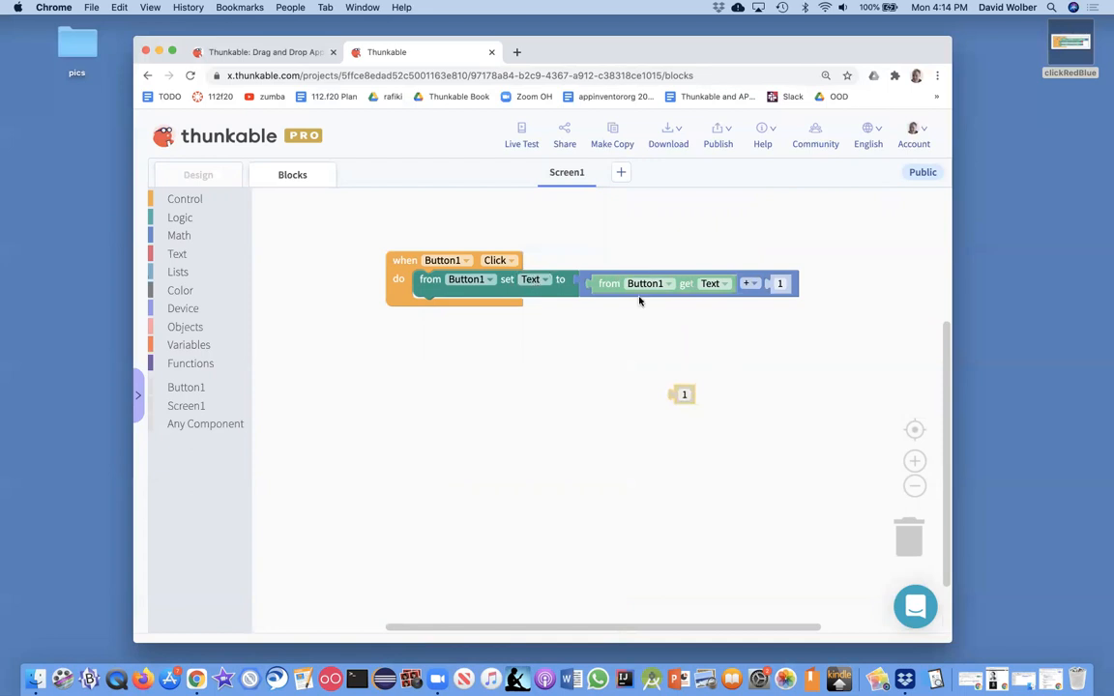
pyautogui.moveTo(692, 282)
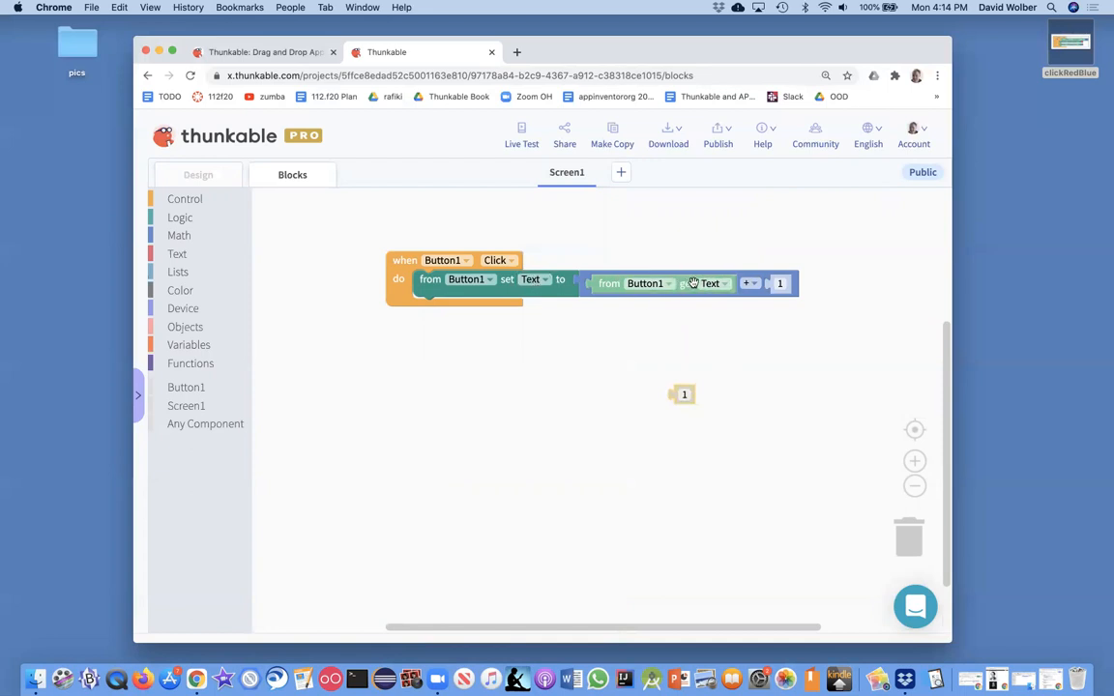
pyautogui.moveTo(708, 283)
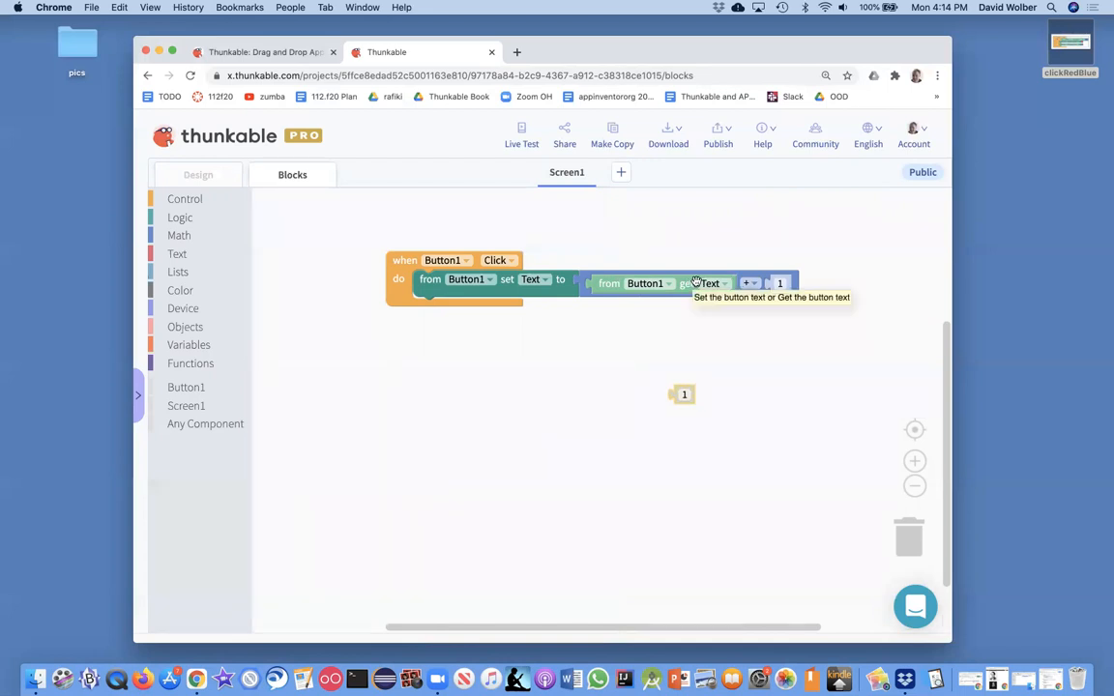
pyautogui.moveTo(754, 311)
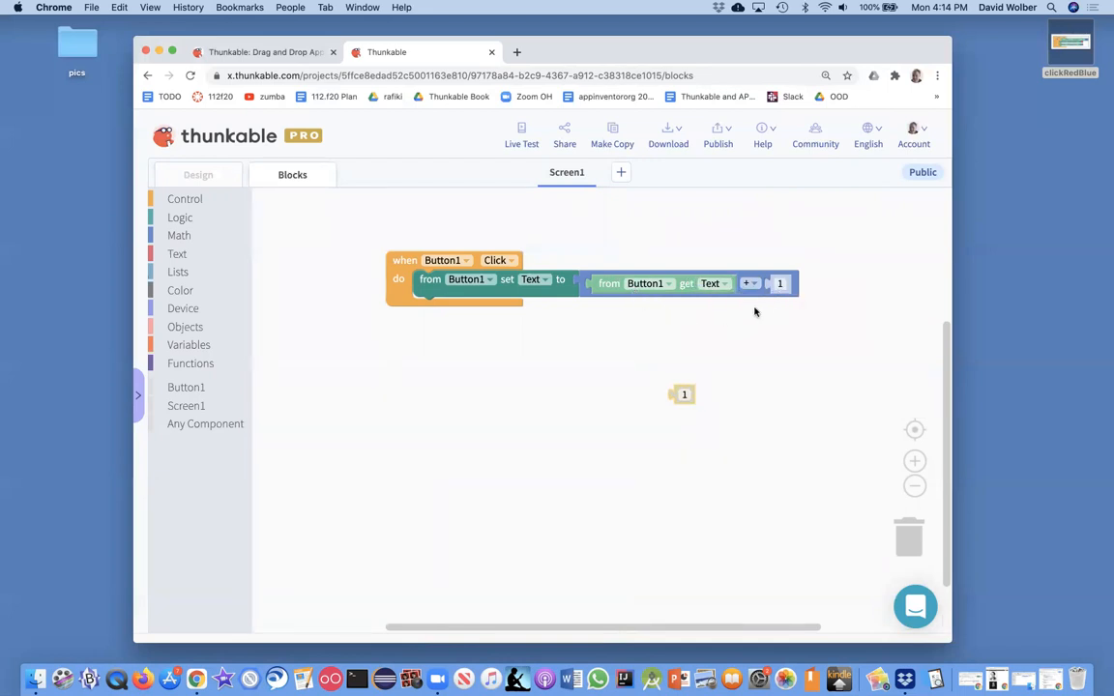
pyautogui.moveTo(739, 301)
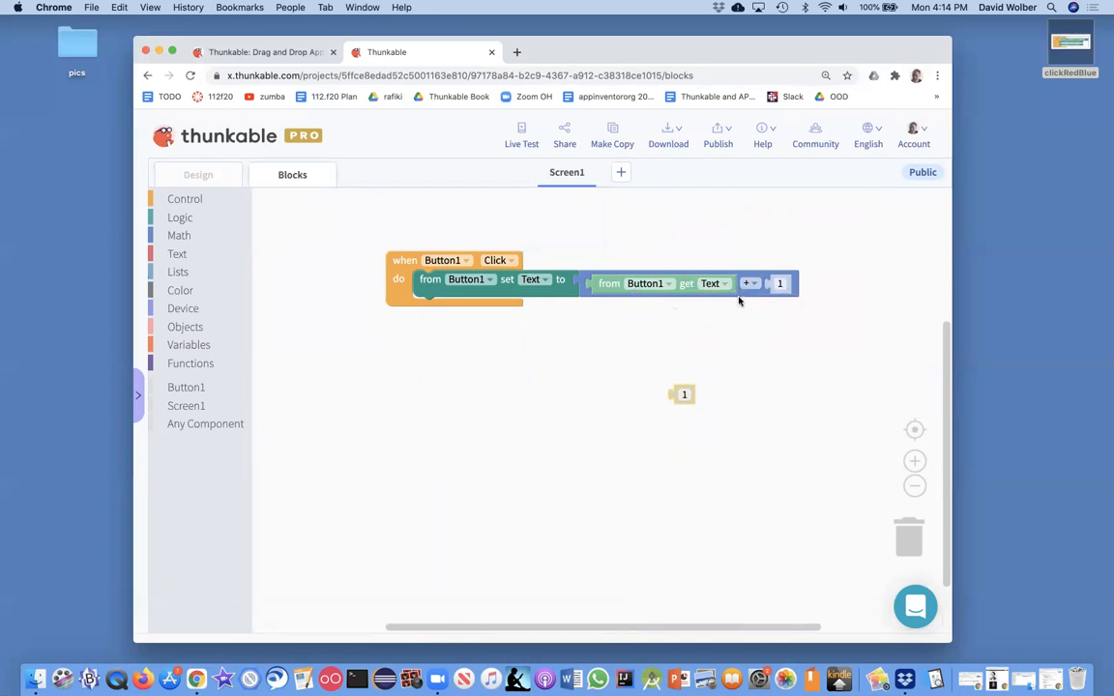
pyautogui.click(198, 174)
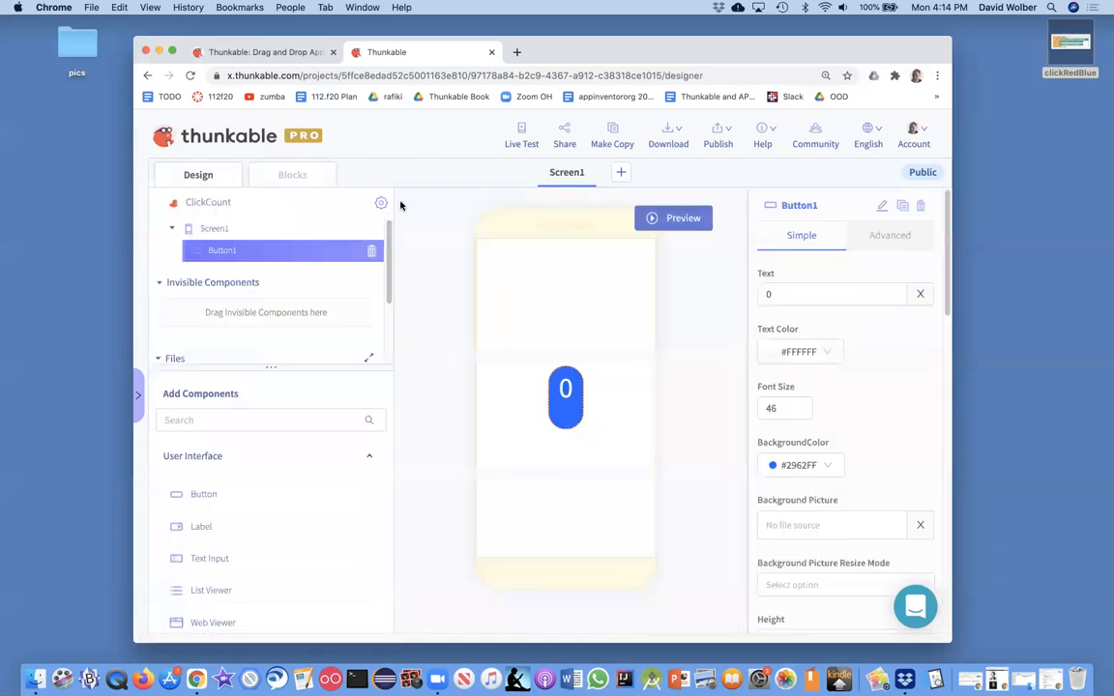
# - Preview the app, tap the counter button repeatedly, then return to editing
pyautogui.click(673, 216)
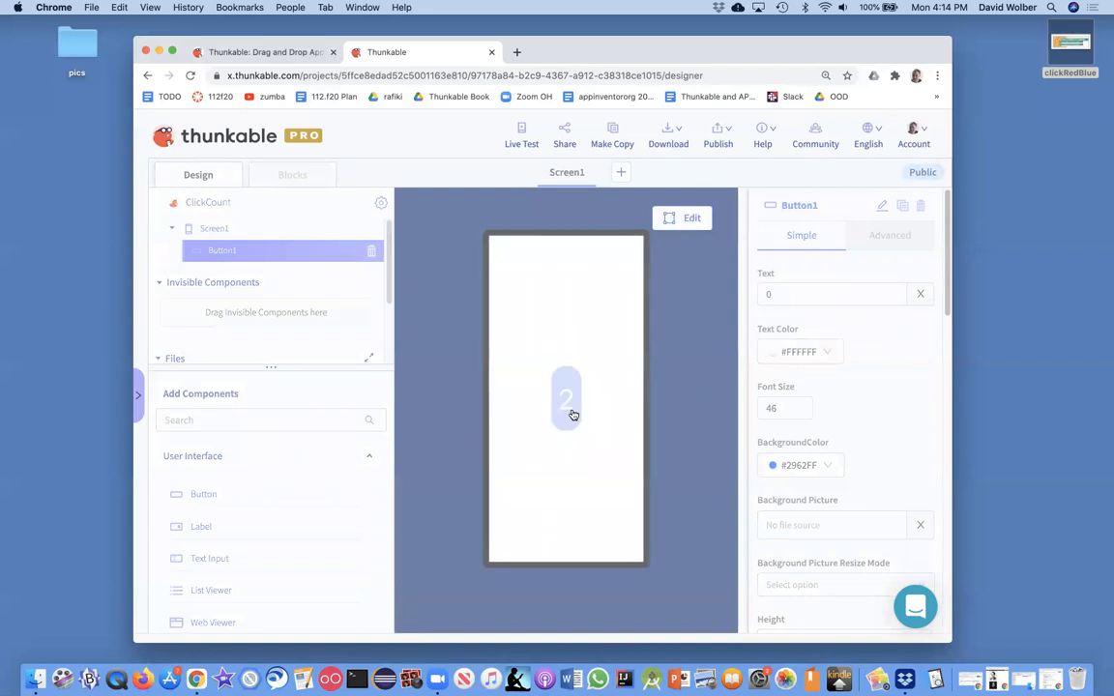
pyautogui.click(565, 399)
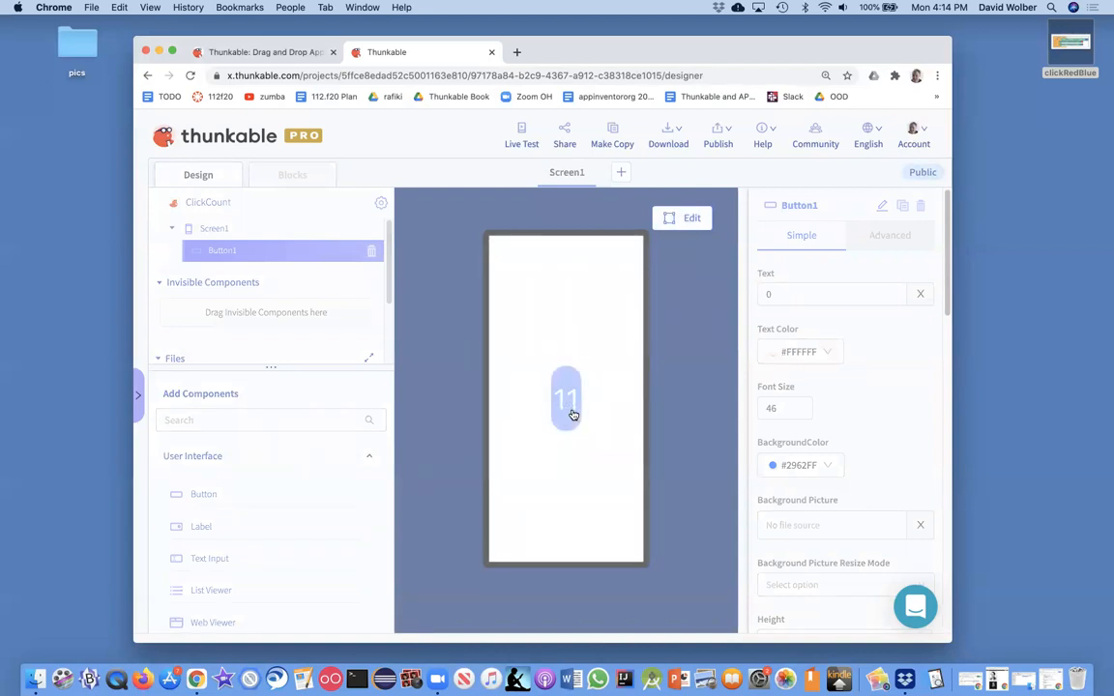
pyautogui.click(565, 398)
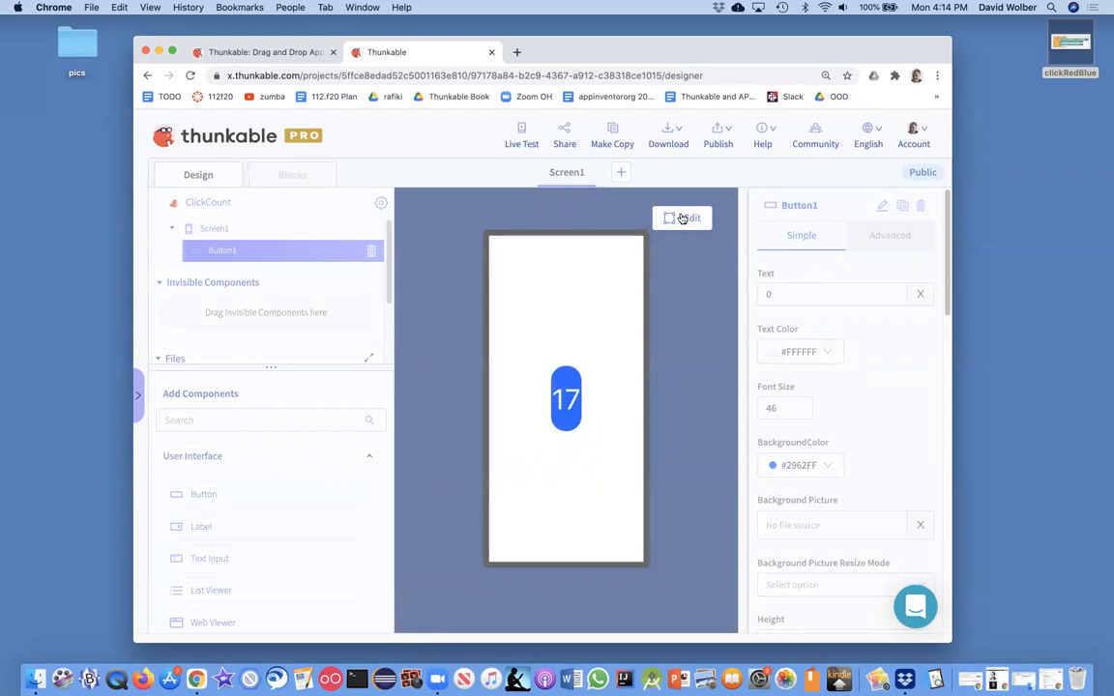
pyautogui.click(292, 174)
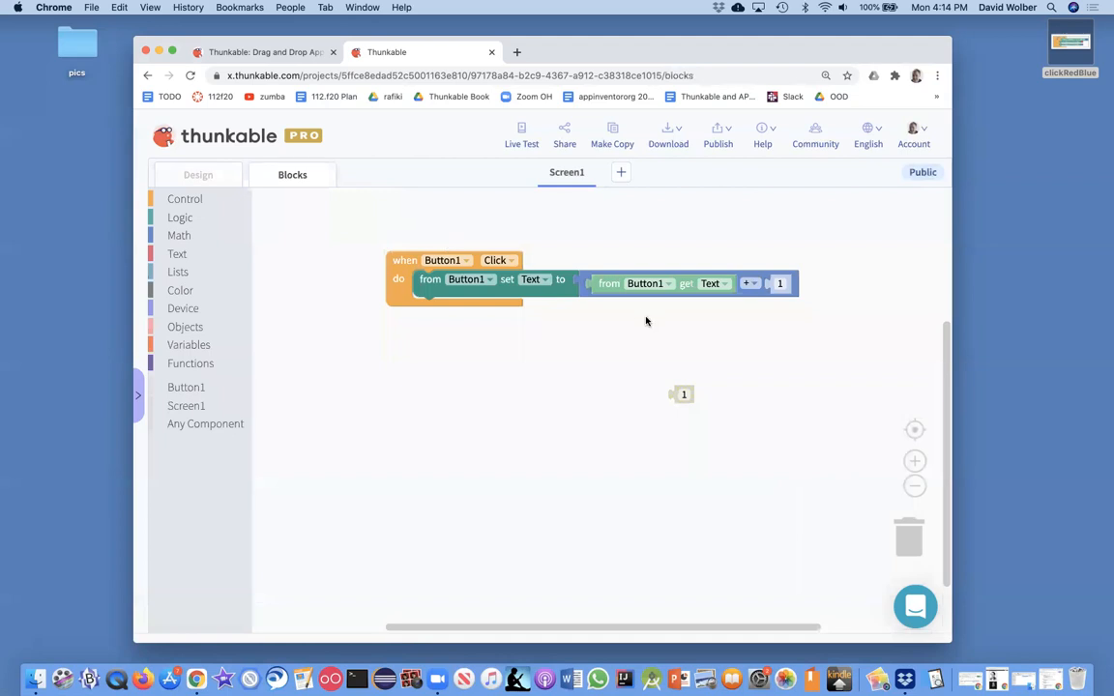
pyautogui.moveTo(653, 317)
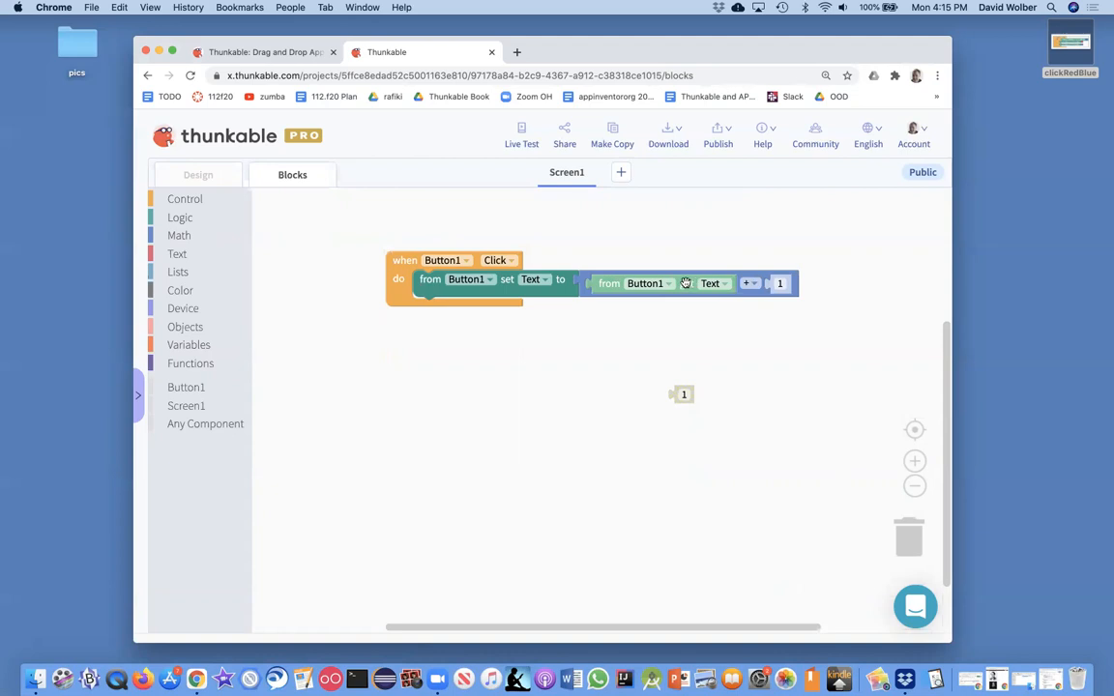
pyautogui.moveTo(688, 283)
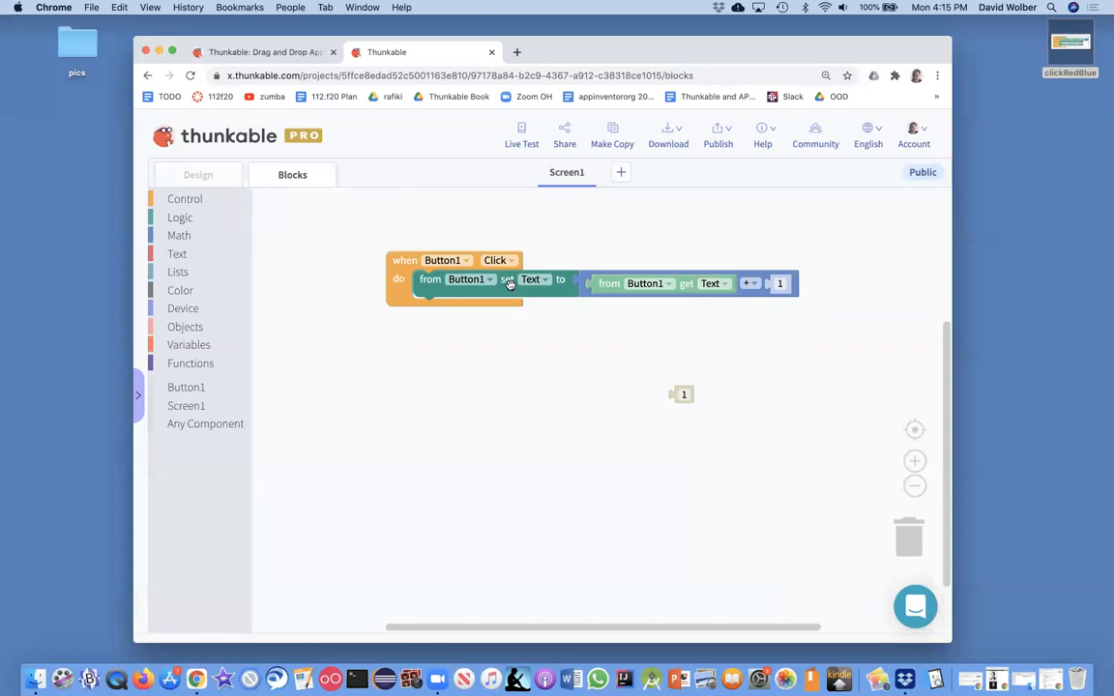
pyautogui.moveTo(714, 307)
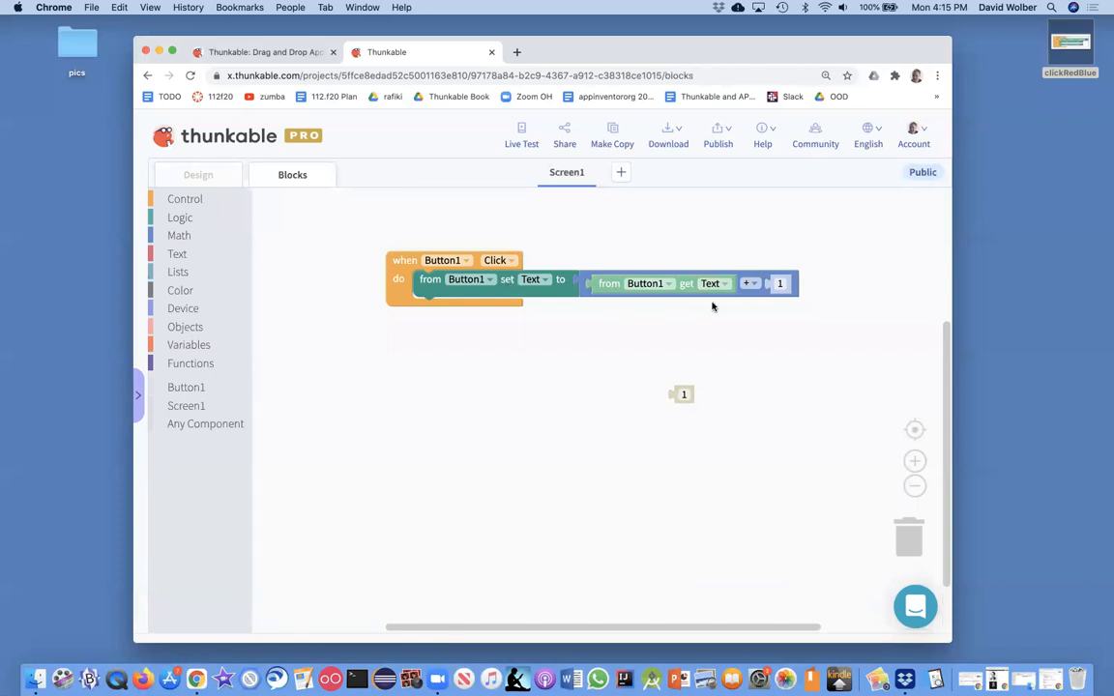